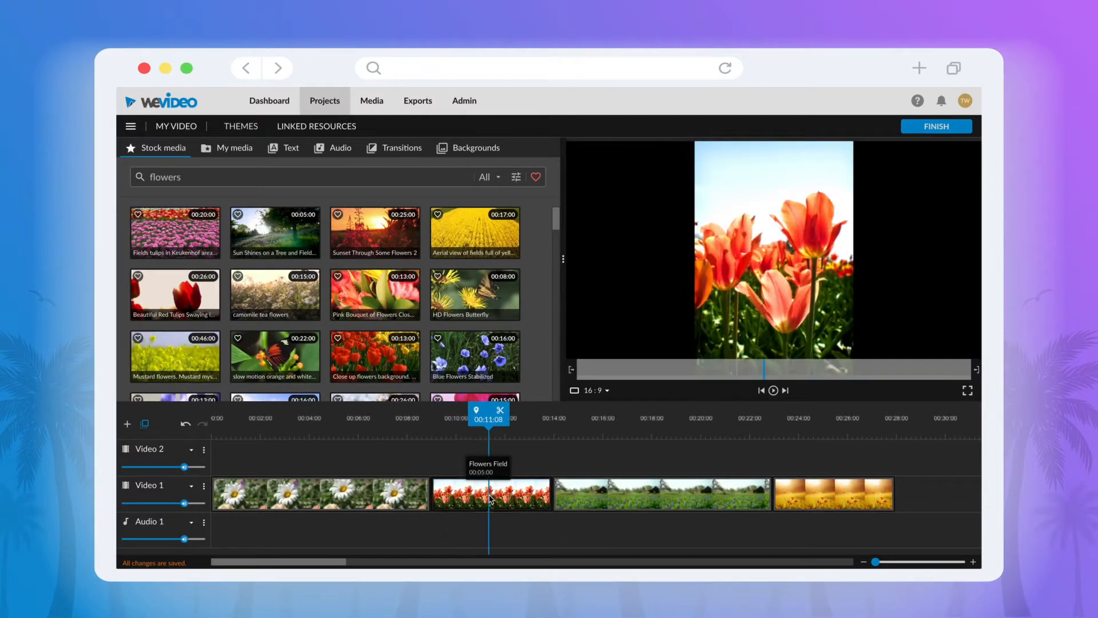
Turn on Blurred background in Transform for the Flowers Field tulip clip and save.
{"action": "double_click", "coordinate": [490, 494]}
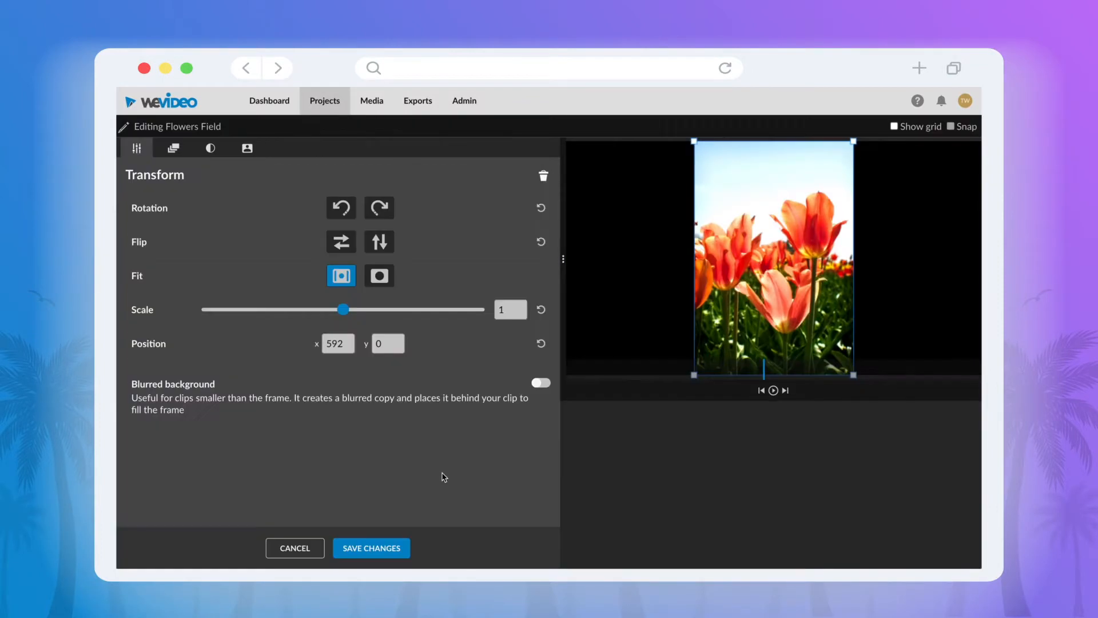
{"action": "left_click", "coordinate": [540, 383]}
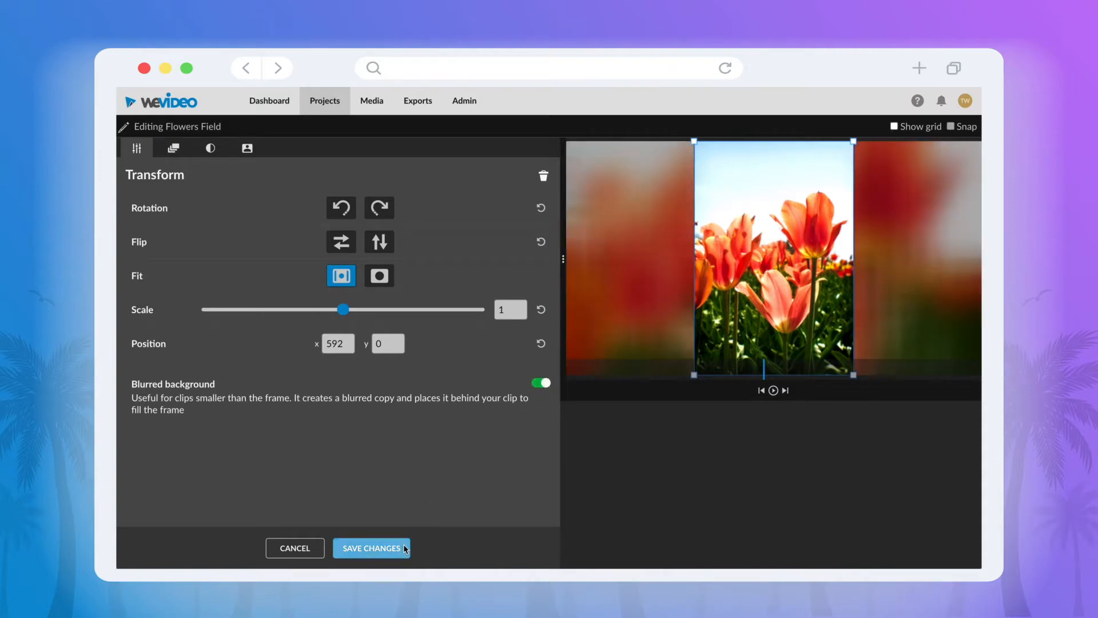
{"action": "left_click", "coordinate": [371, 548]}
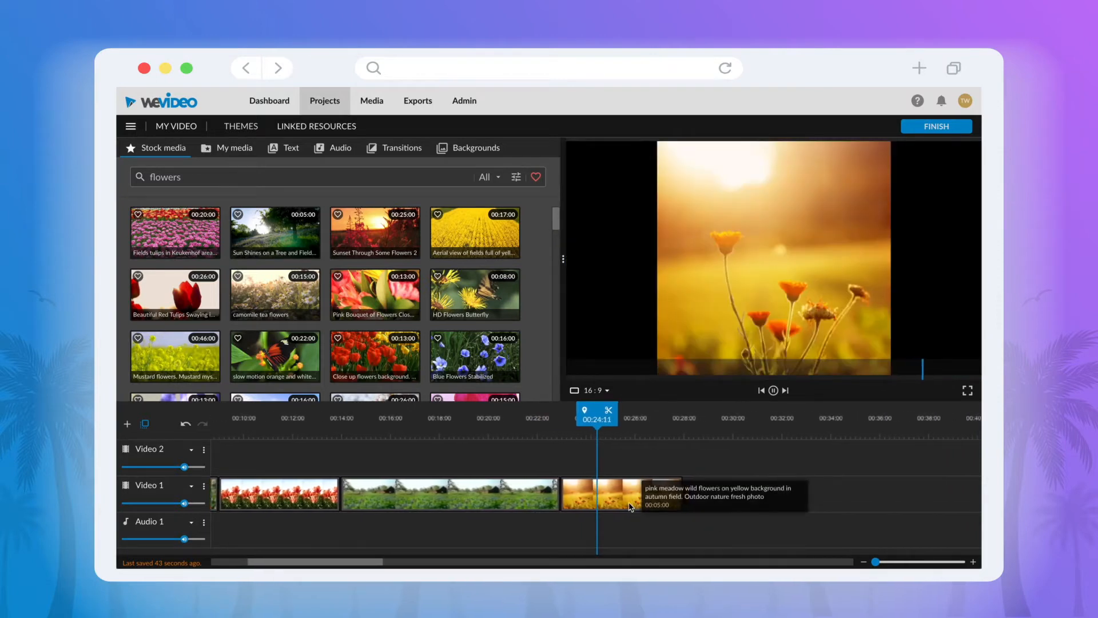
Turn on Blurred background for the last yellow wildflower clip and save the change.
{"action": "left_click", "coordinate": [616, 493]}
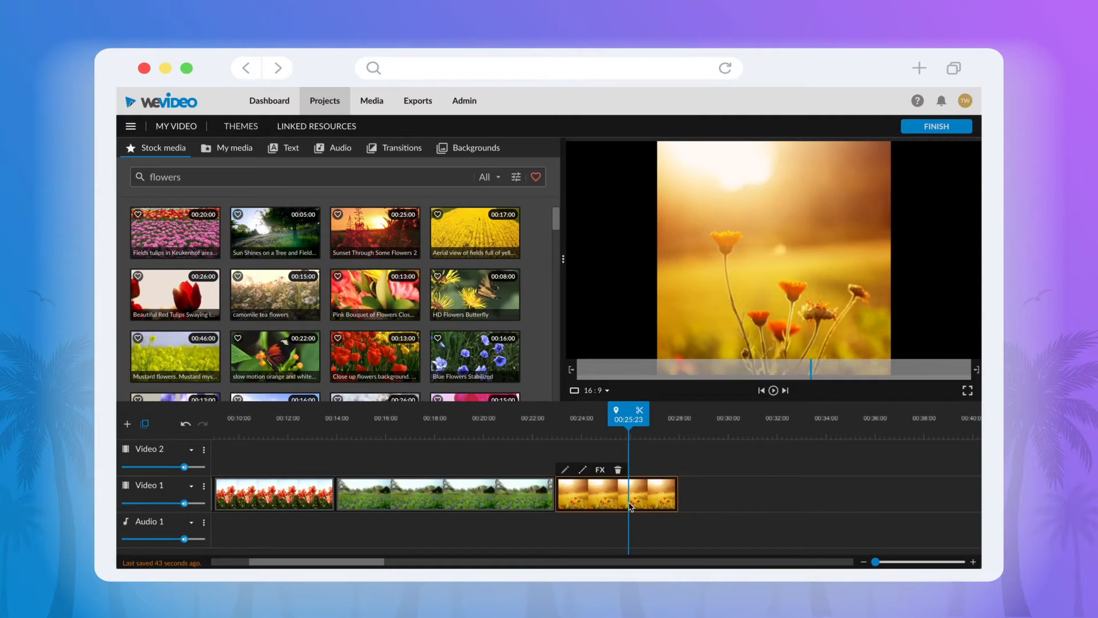
{"action": "left_click", "coordinate": [564, 470]}
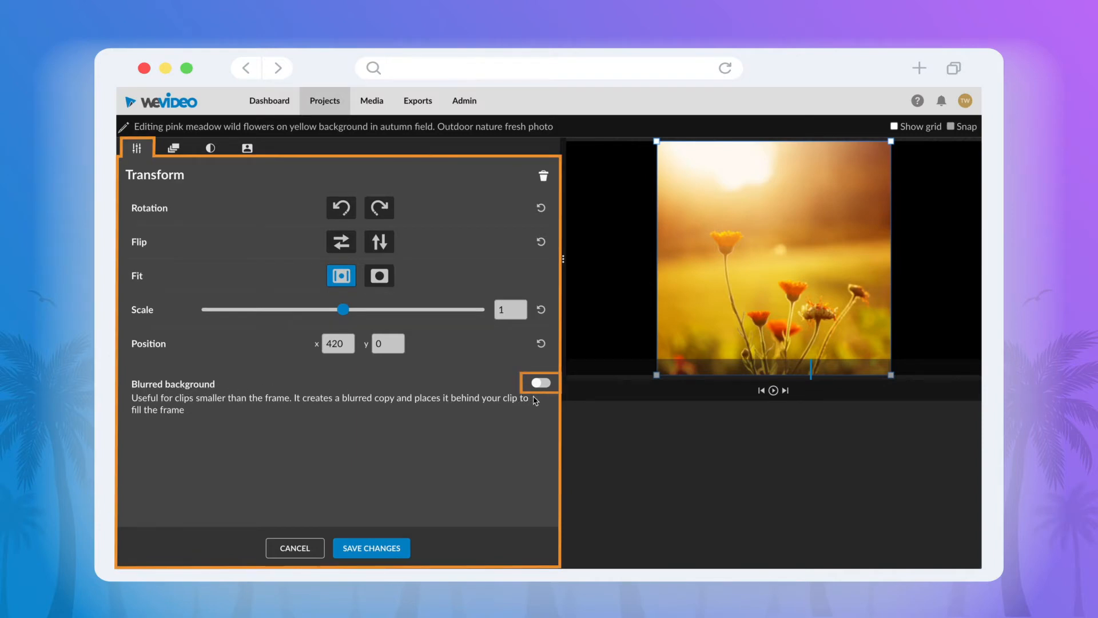
{"action": "left_click", "coordinate": [540, 382]}
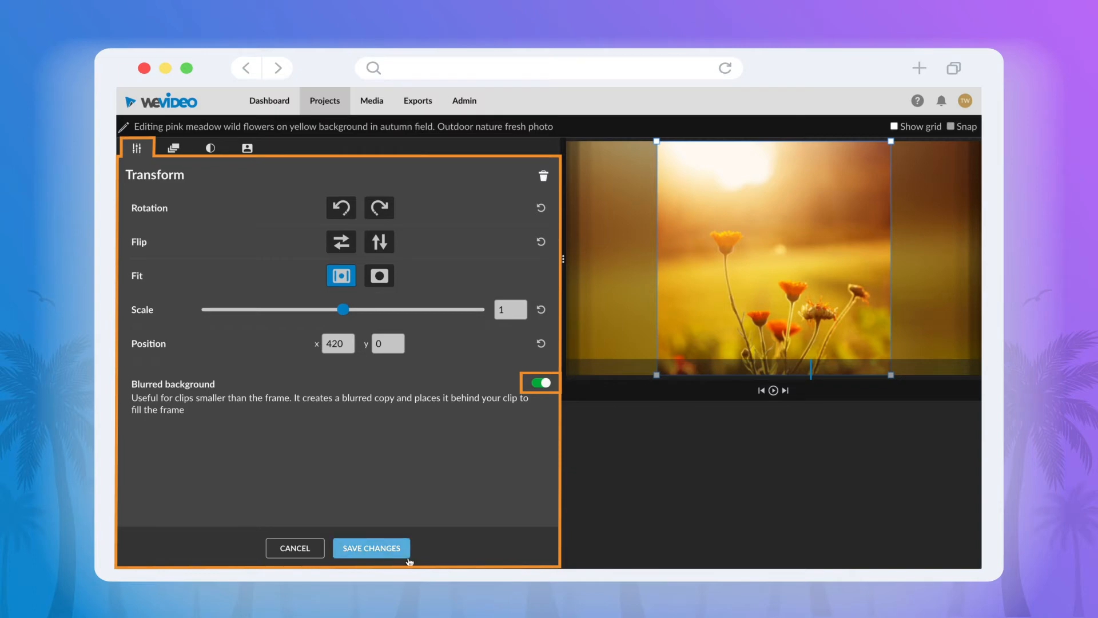
{"action": "left_click", "coordinate": [371, 548]}
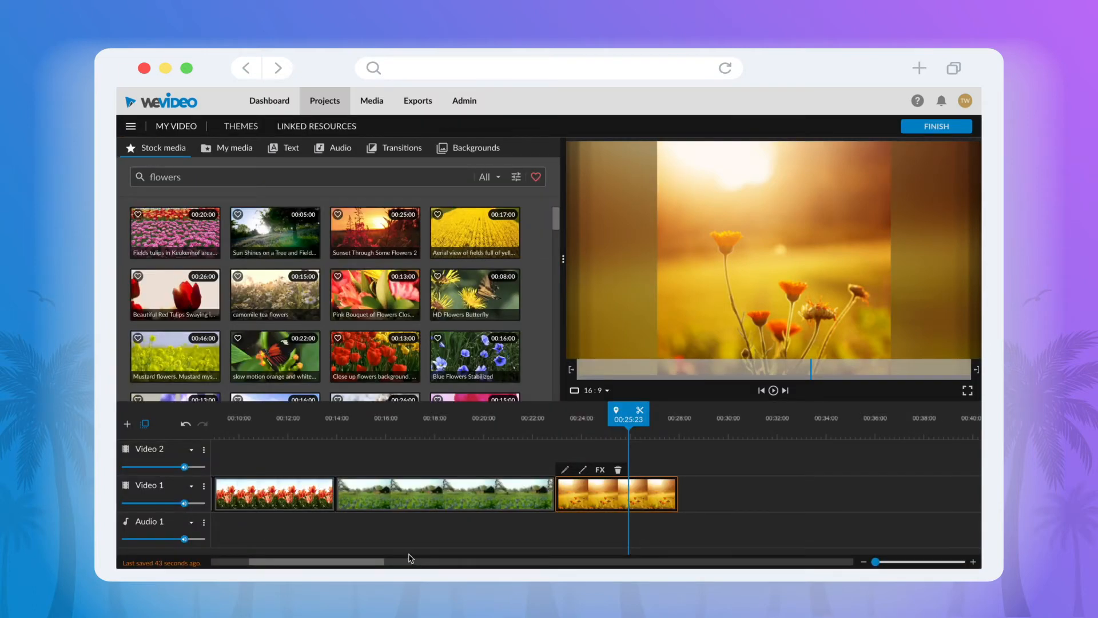
{"action": "left_click", "coordinate": [774, 390]}
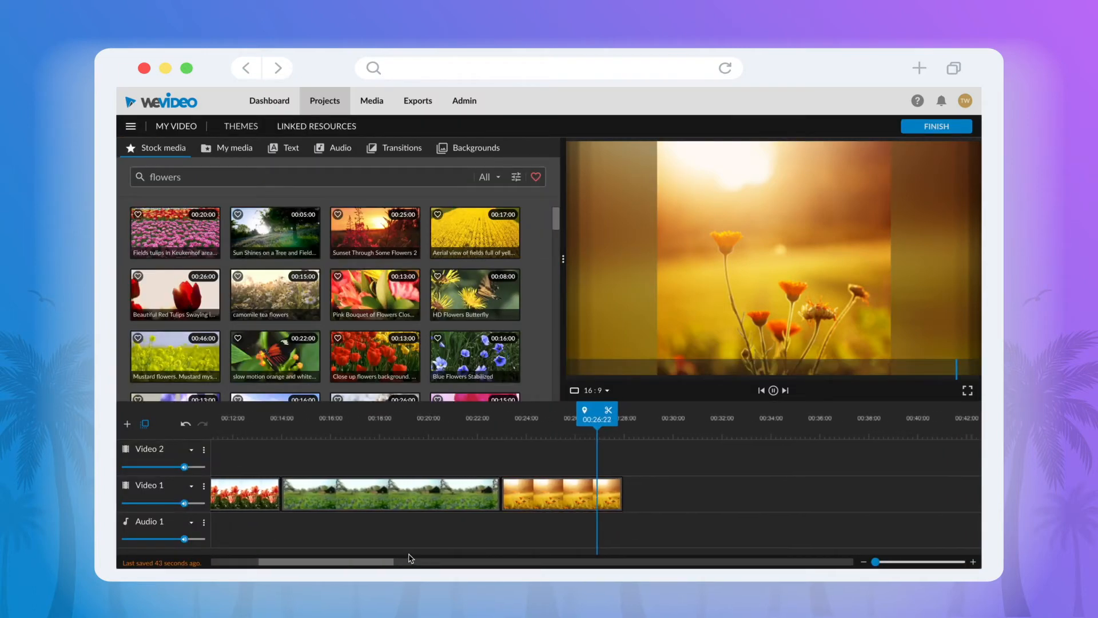